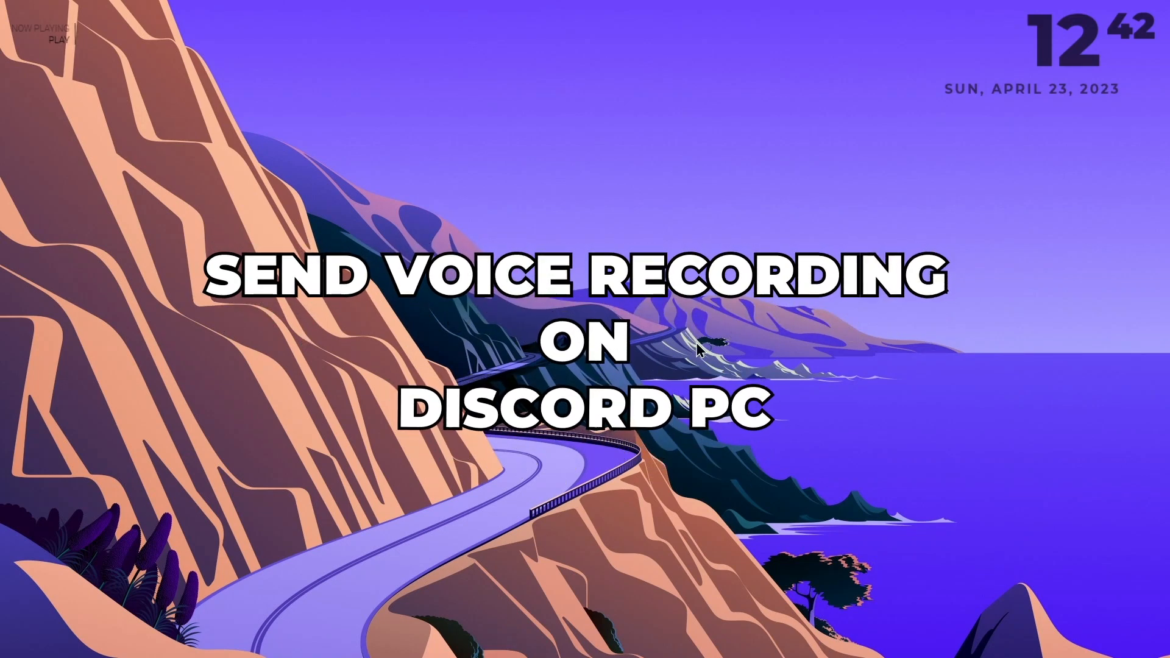
- Bring up the Windows Start menu from the taskbar
left_click(23, 639)
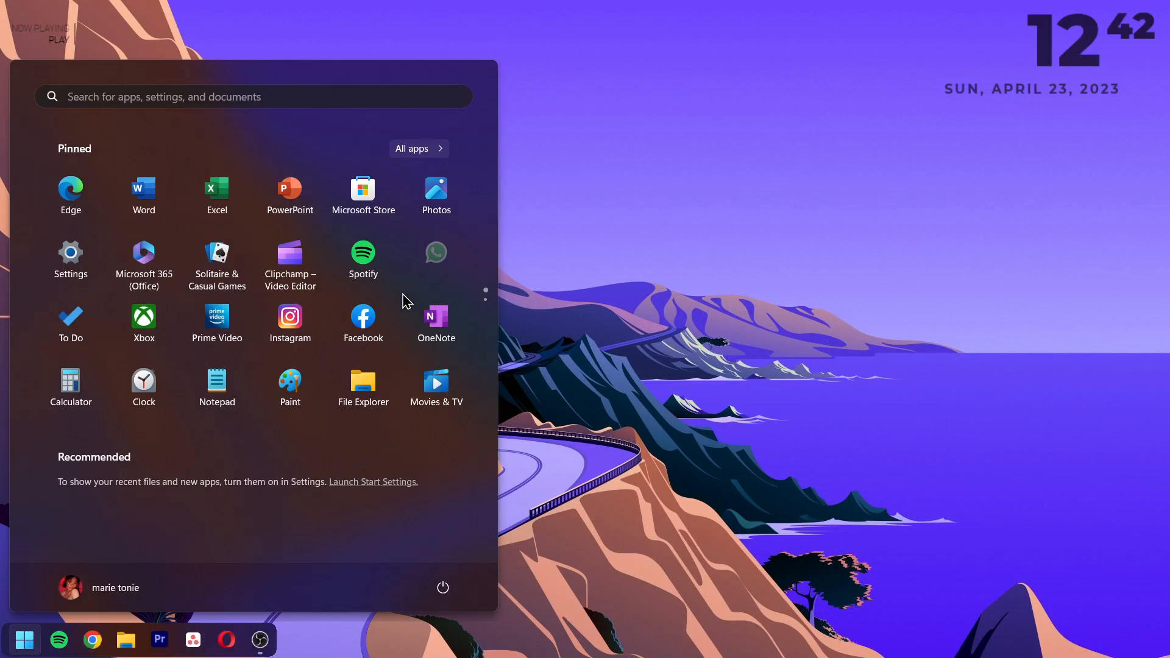
- Search 'sound recorder' and launch the Sound Recorder app
type("sound recorder")
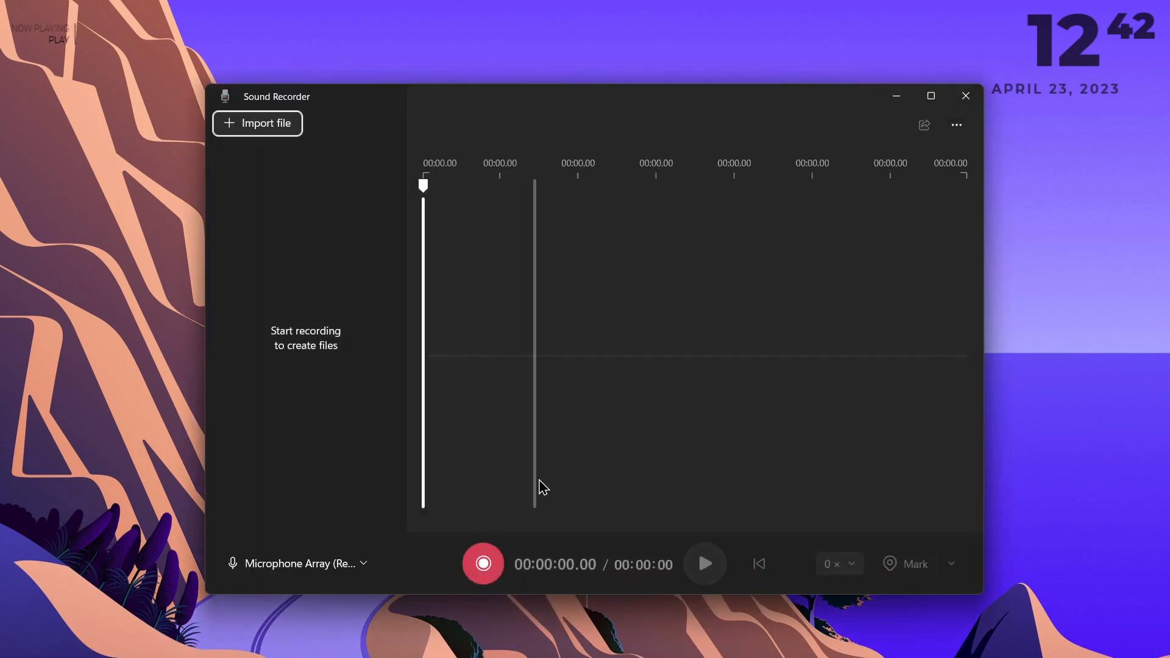
mouse_move(483, 564)
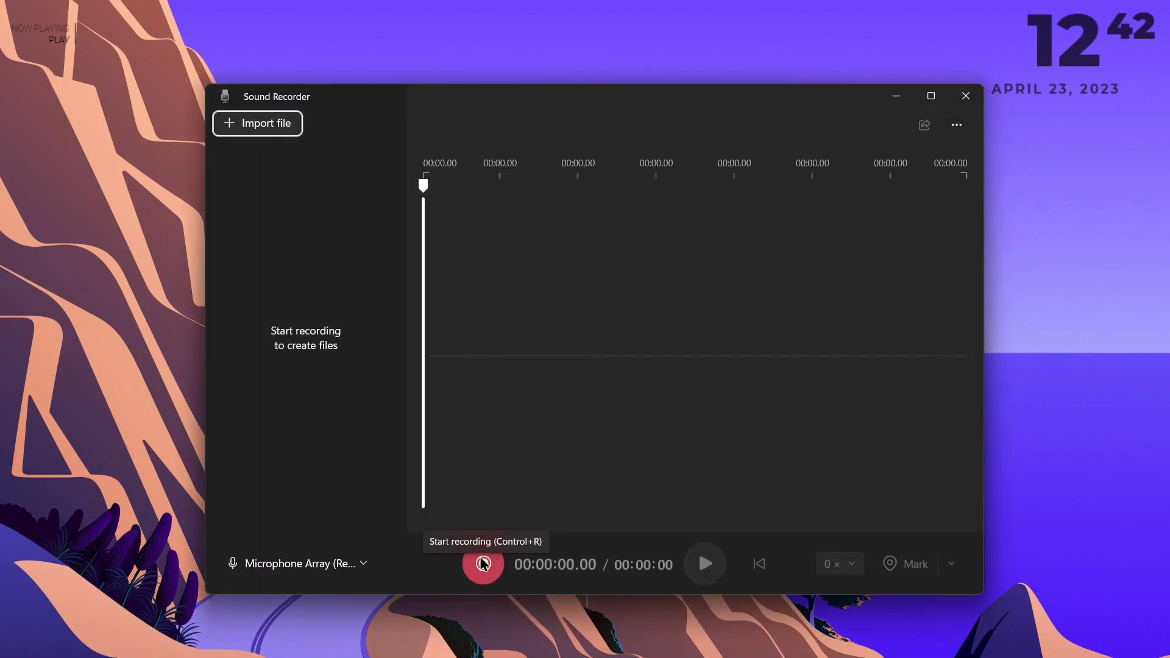
- Record a voice clip in Sound Recorder, then search and launch Discord from Start
left_click(483, 563)
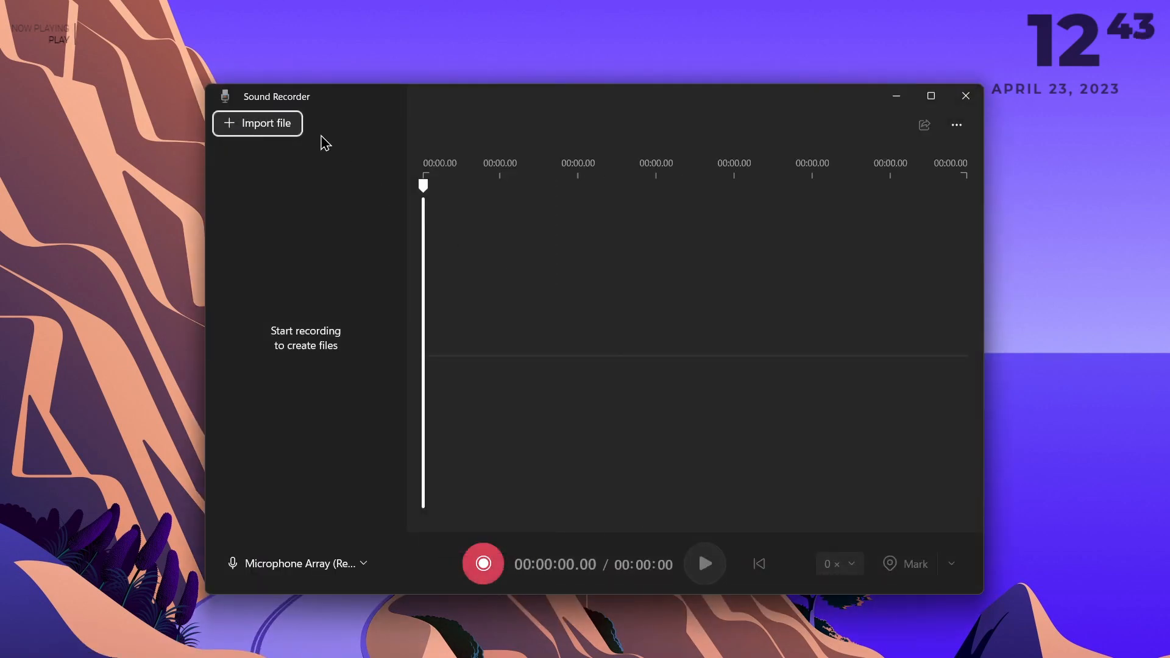
mouse_move(735, 127)
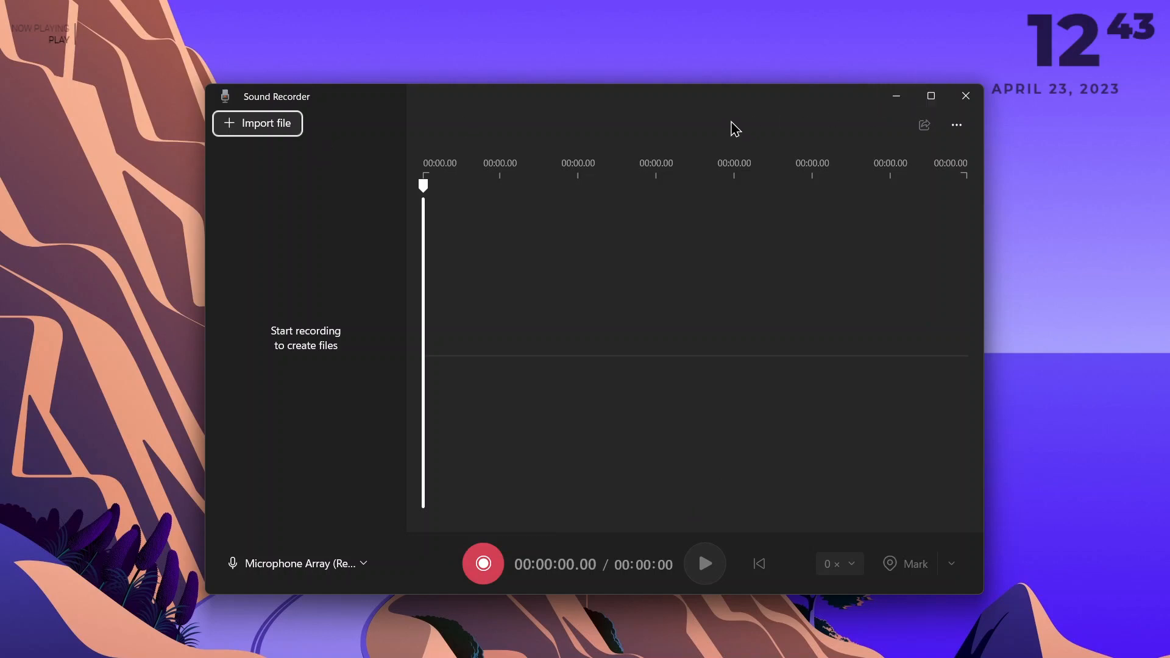
mouse_move(832, 137)
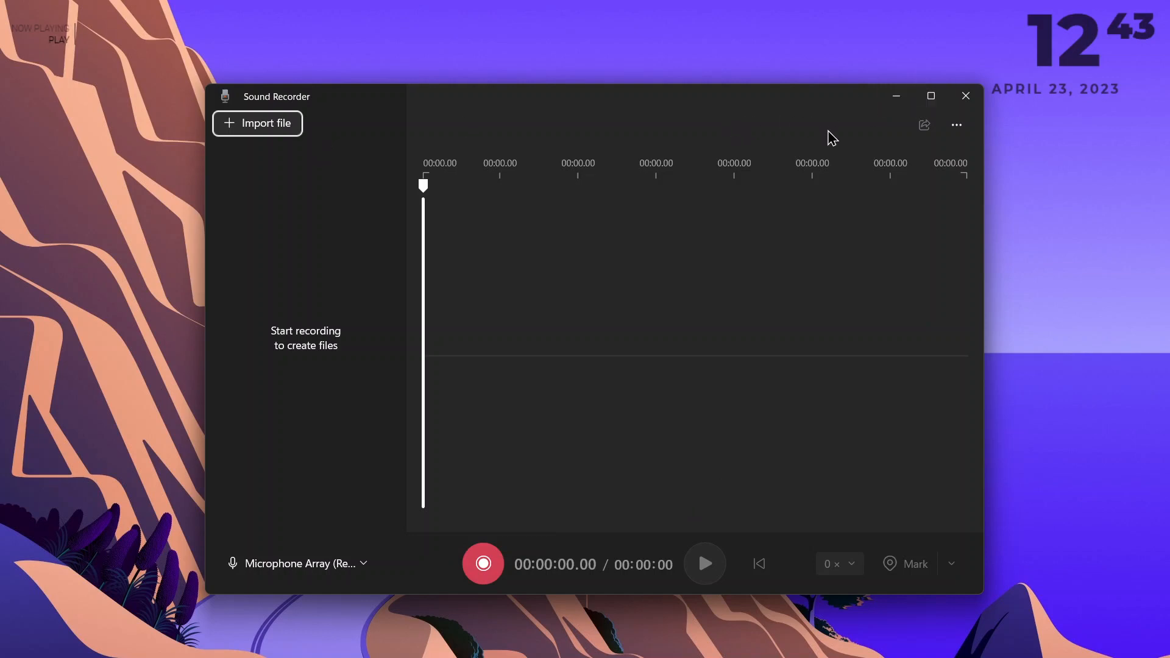
mouse_move(491, 526)
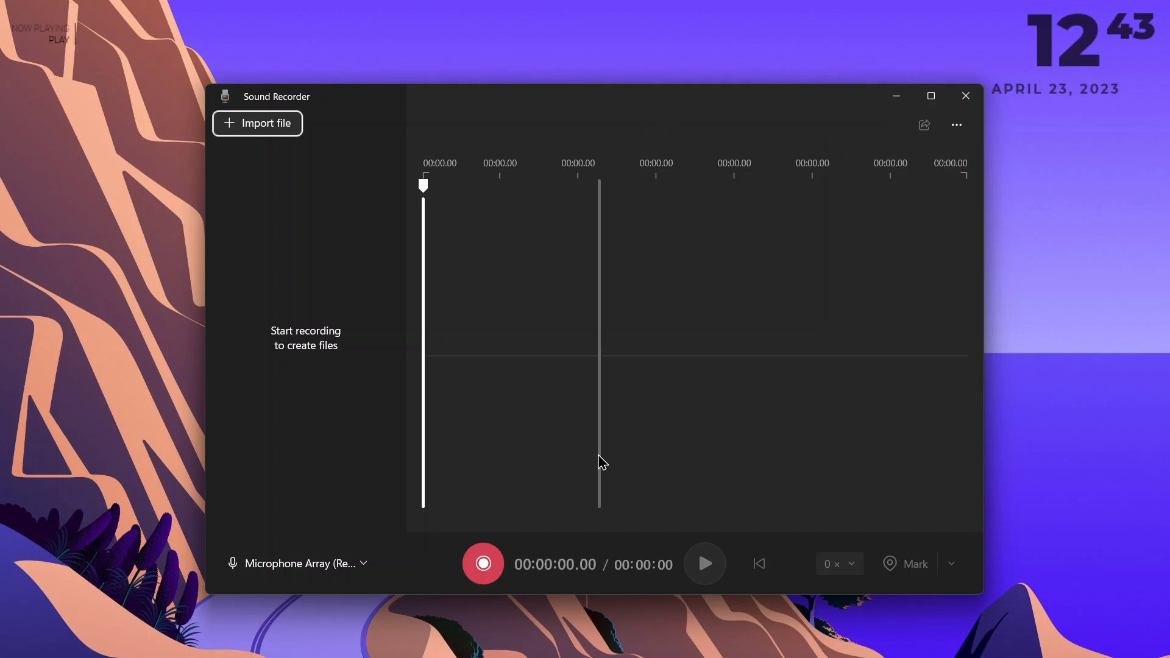
left_click(23, 639)
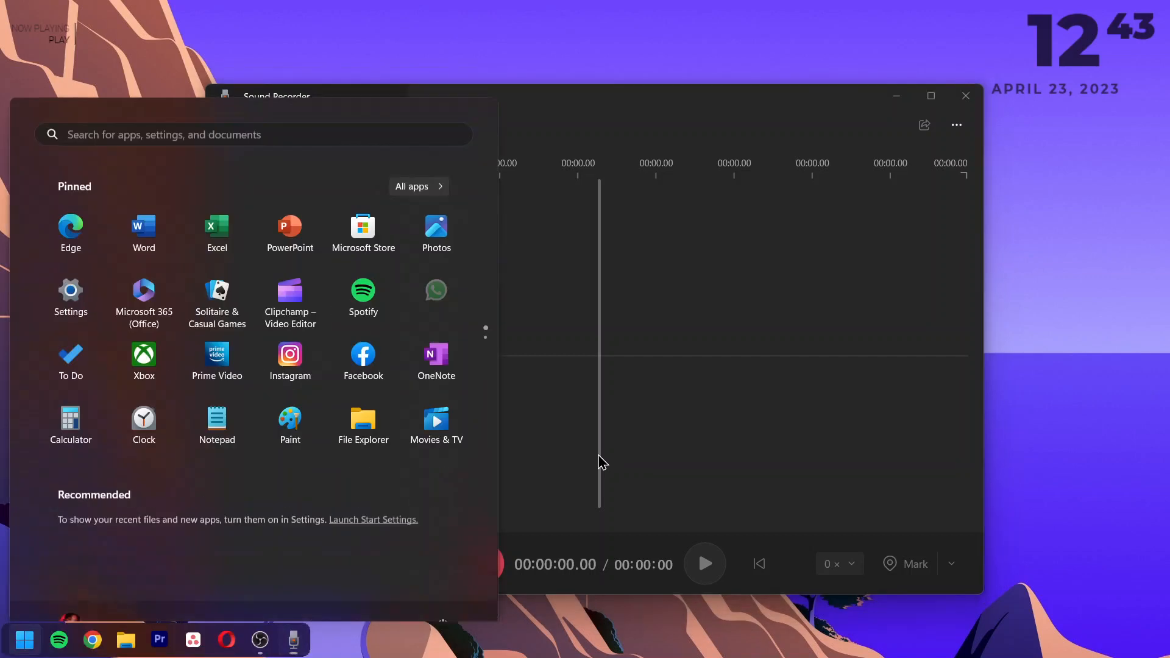
type("d")
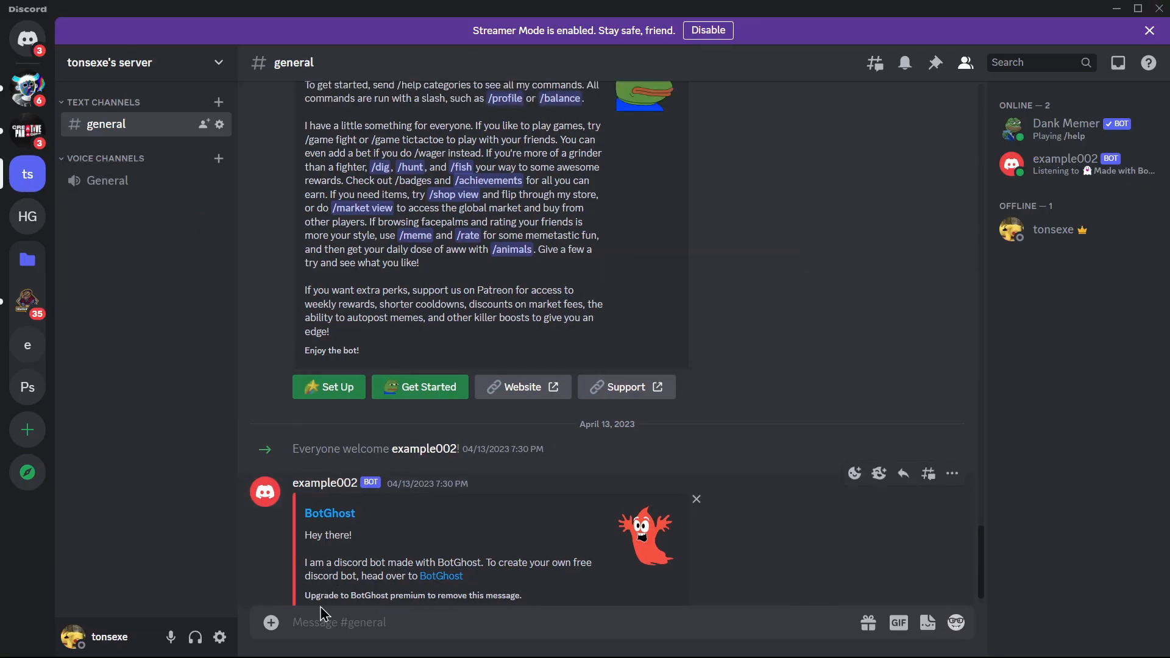
- Start a file upload from the #general channel message box
left_click(271, 623)
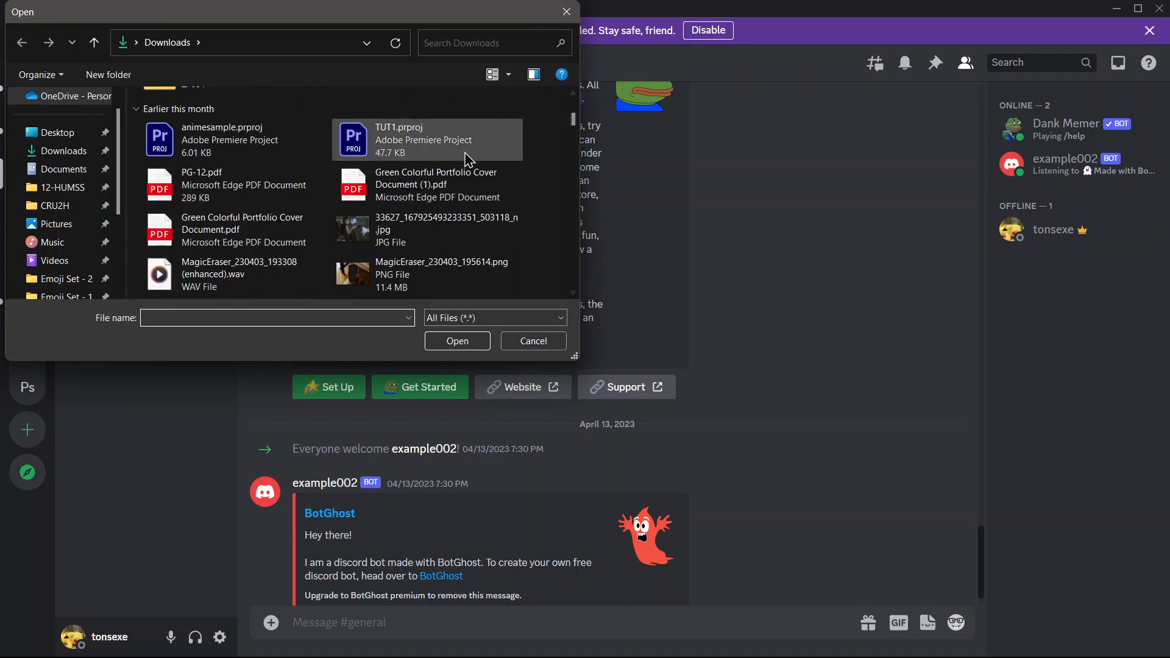
- Attach Recording.m4a from the Downloads folder as a pending upload
scroll("down", 3)
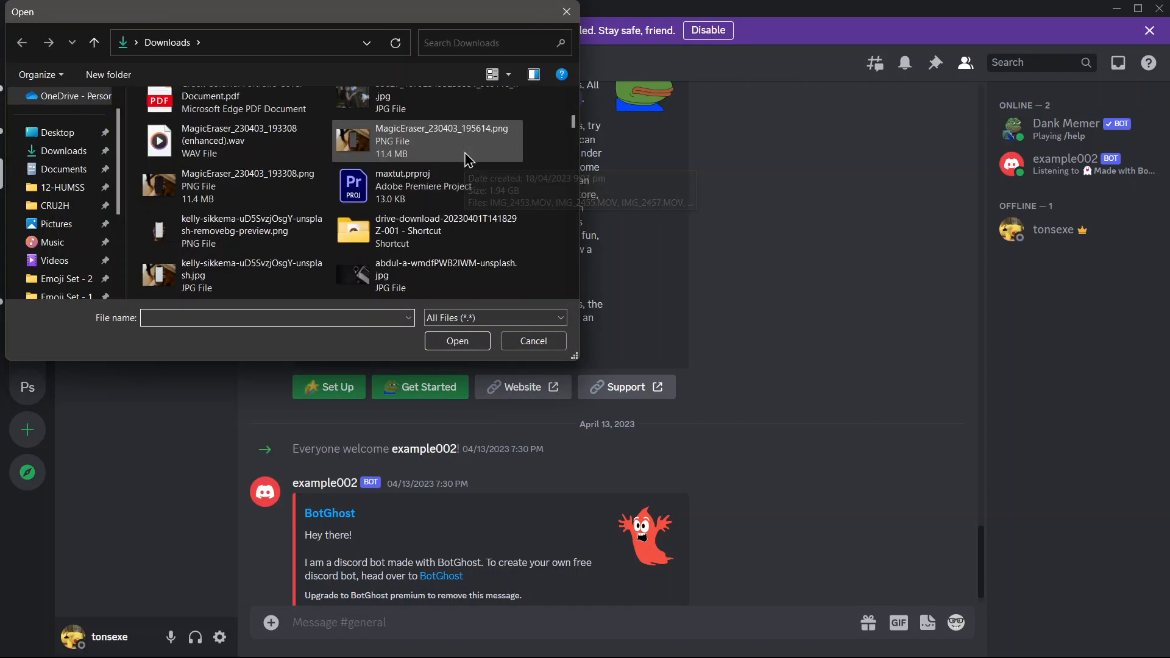
scroll("down", 3)
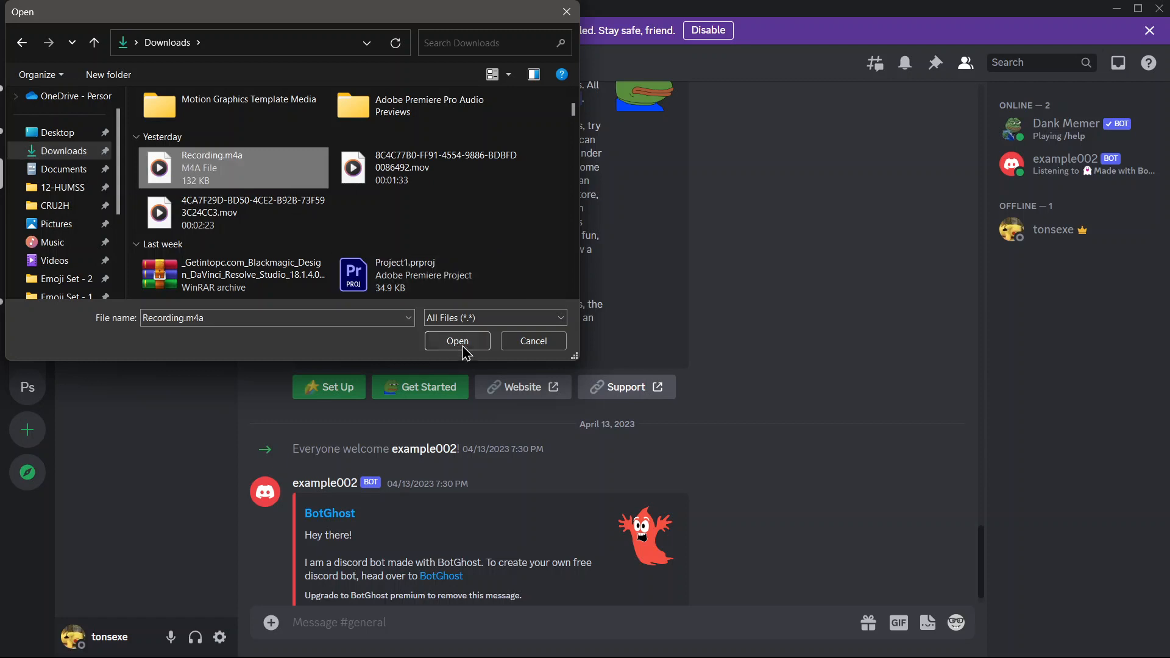
left_click(456, 341)
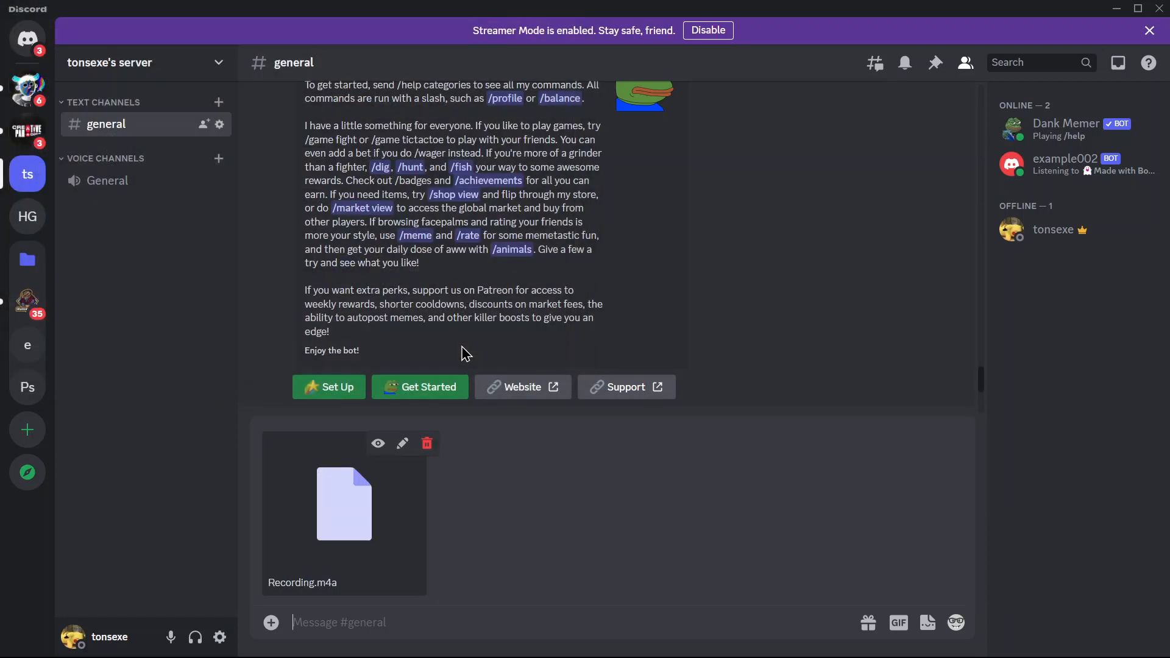
- Send Recording.m4a with the caption 'sample caption' to #general
type("sampl")
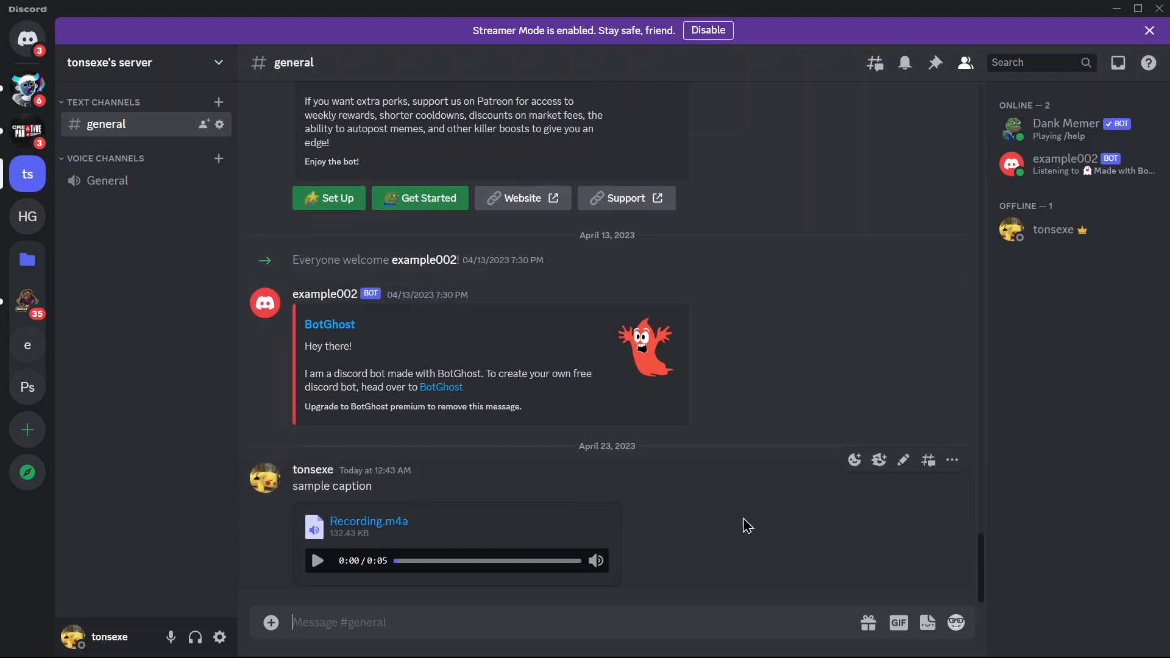
mouse_move(842, 510)
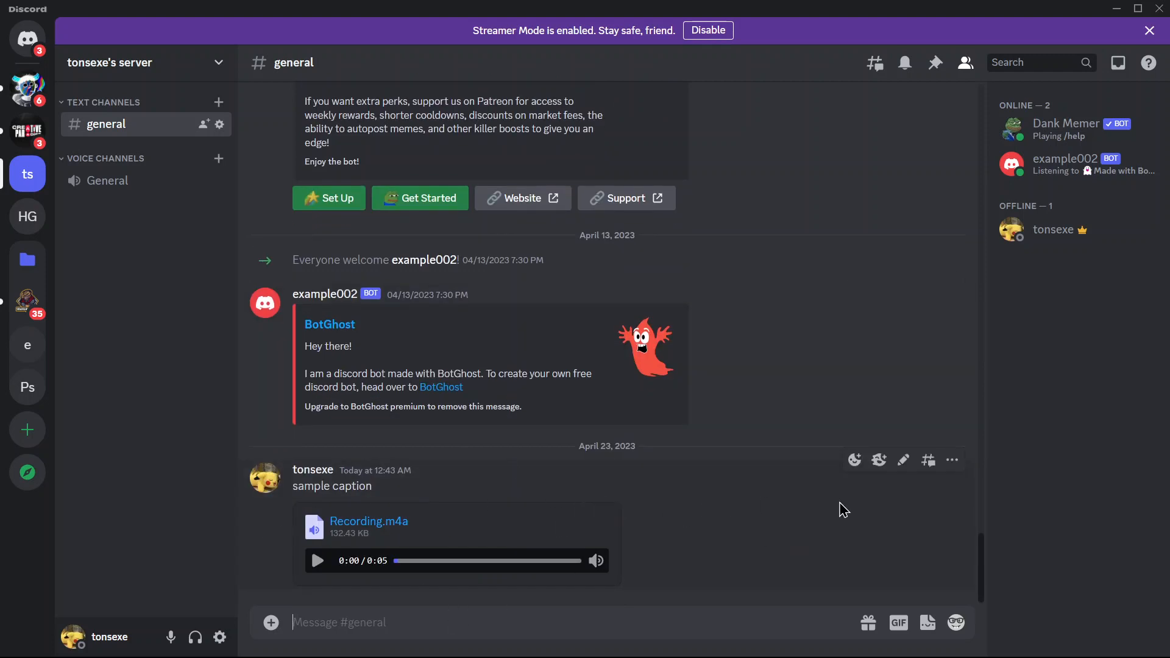